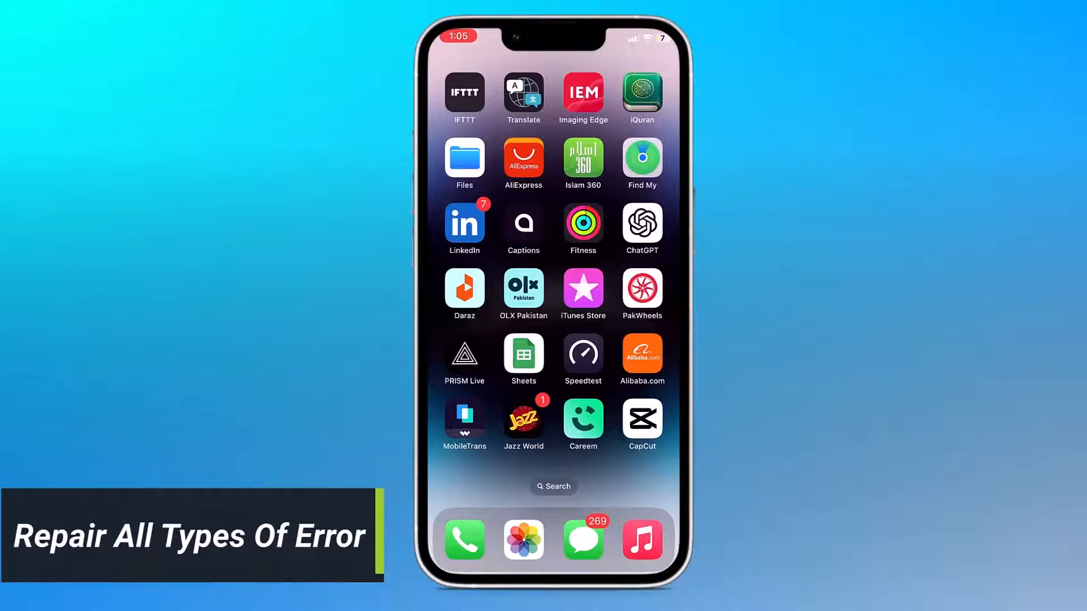
- Open the Data Recovery feature and choose iOS as the phone system
scroll("left", 3)
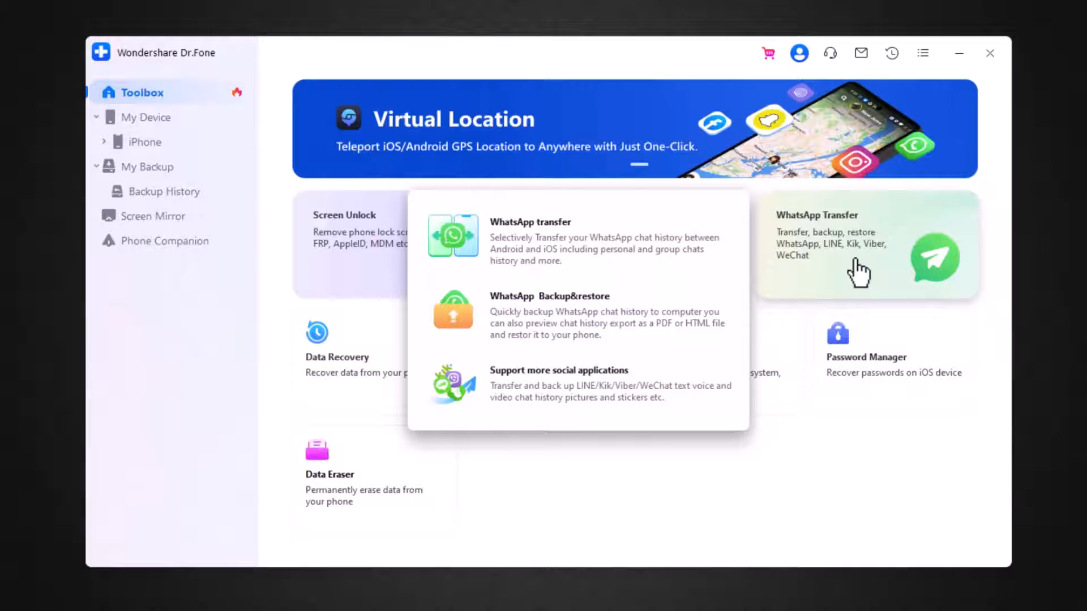
mouse_move(371, 341)
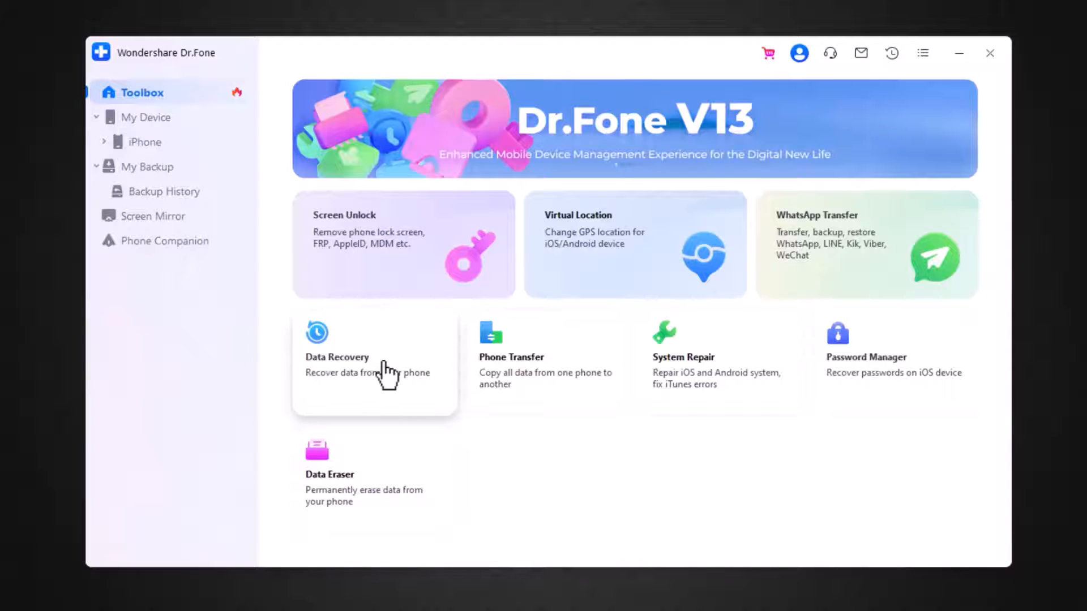
left_click(336, 357)
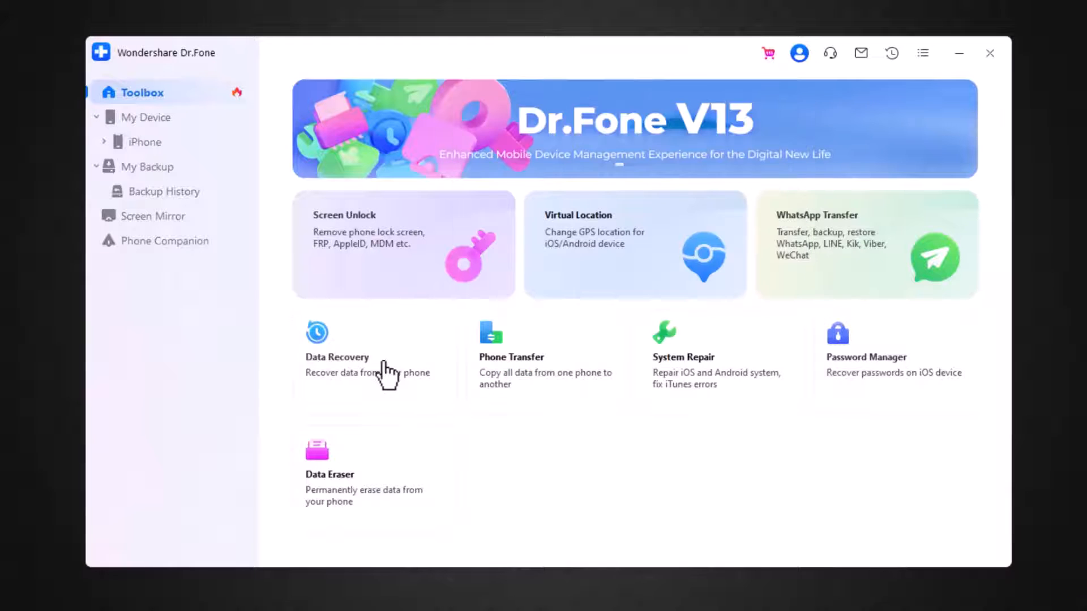
left_click(336, 339)
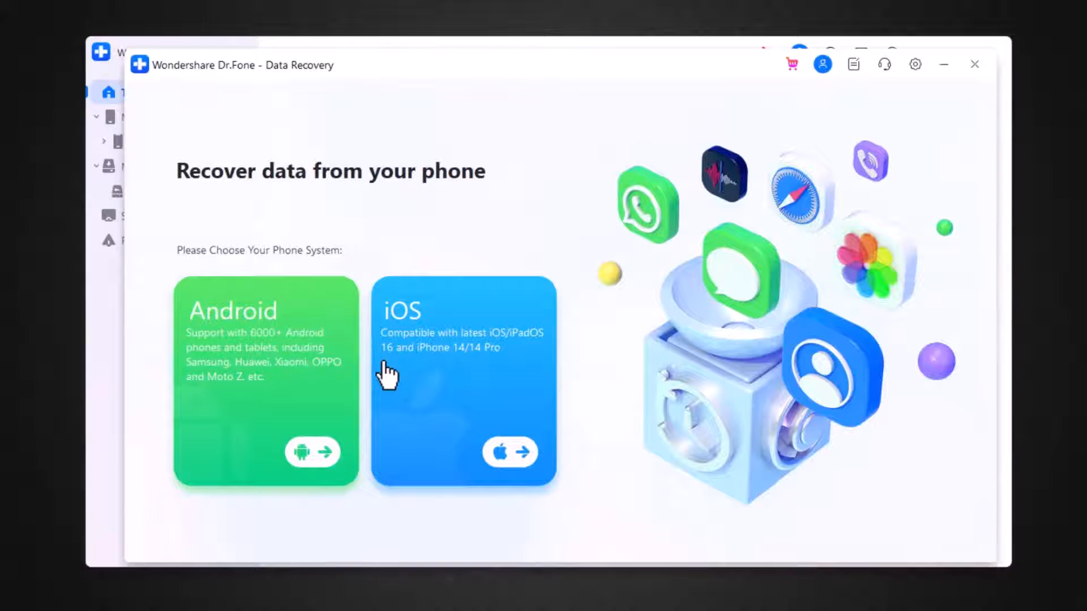
left_click(463, 380)
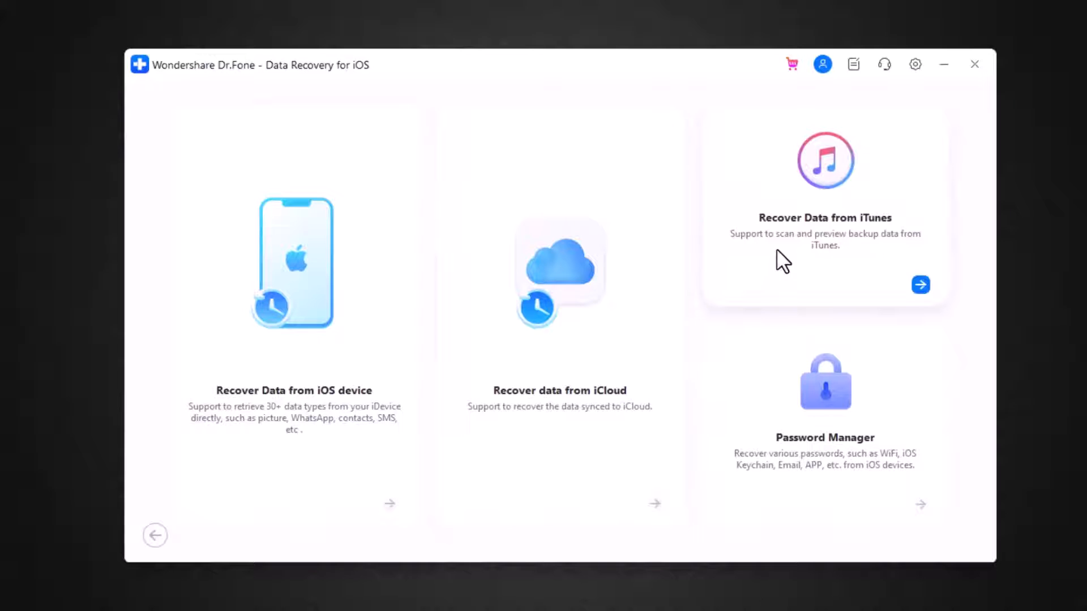
mouse_move(800, 428)
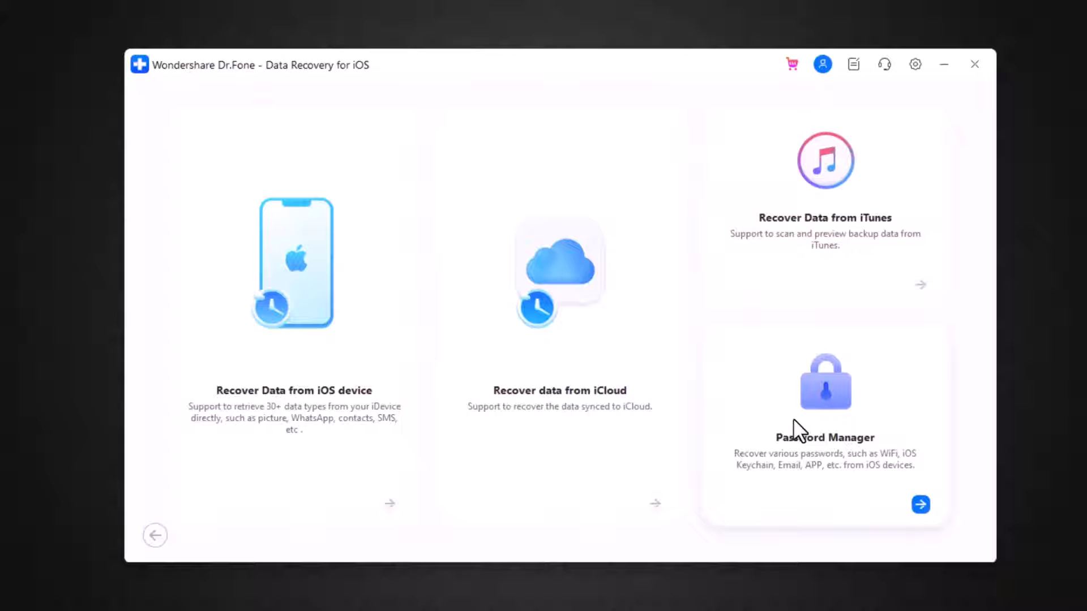
mouse_move(581, 534)
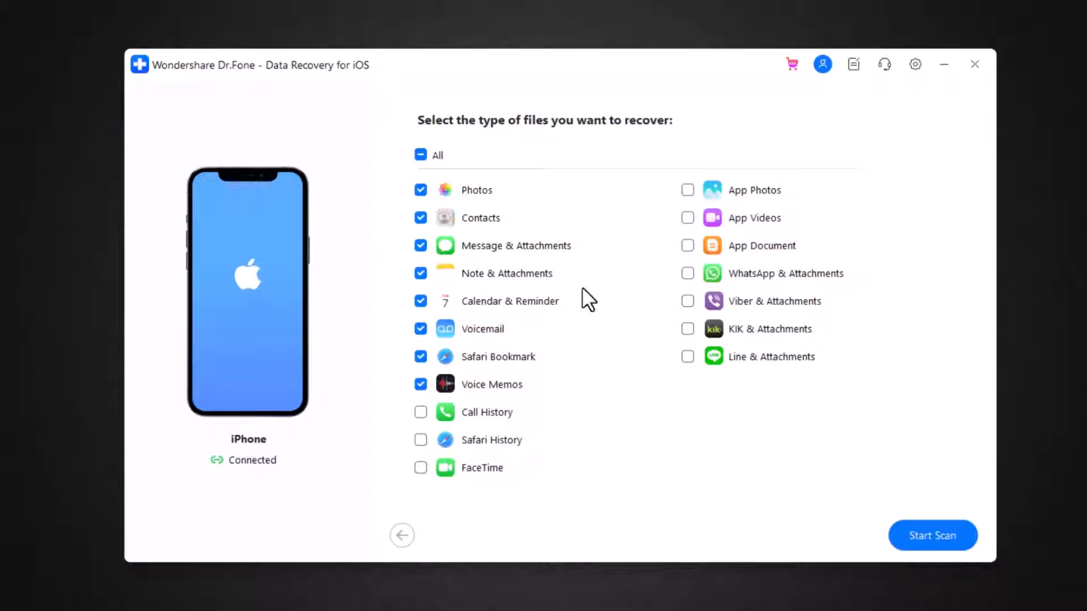
- Choose Photos, Contacts, App Photos, App Videos and Viber & Attachments, then scan the iPhone
left_click(421, 190)
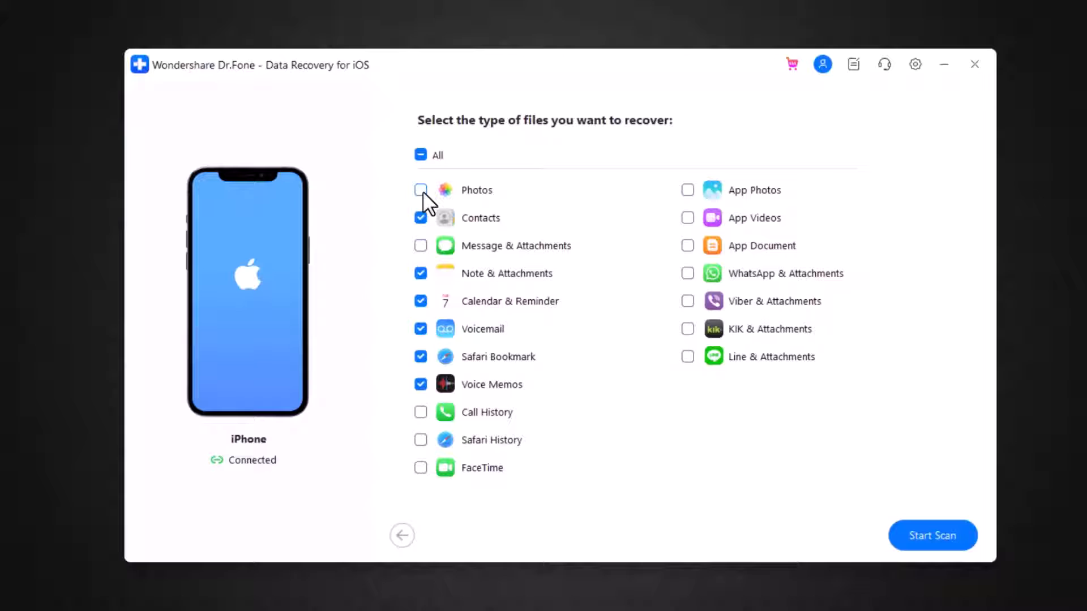
left_click(421, 190)
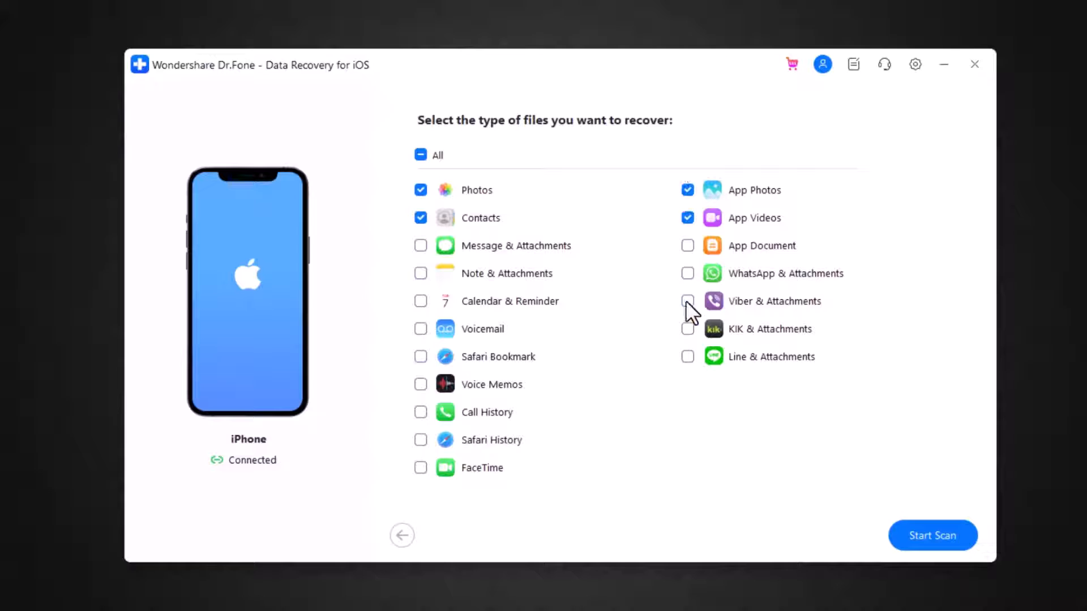
left_click(687, 300)
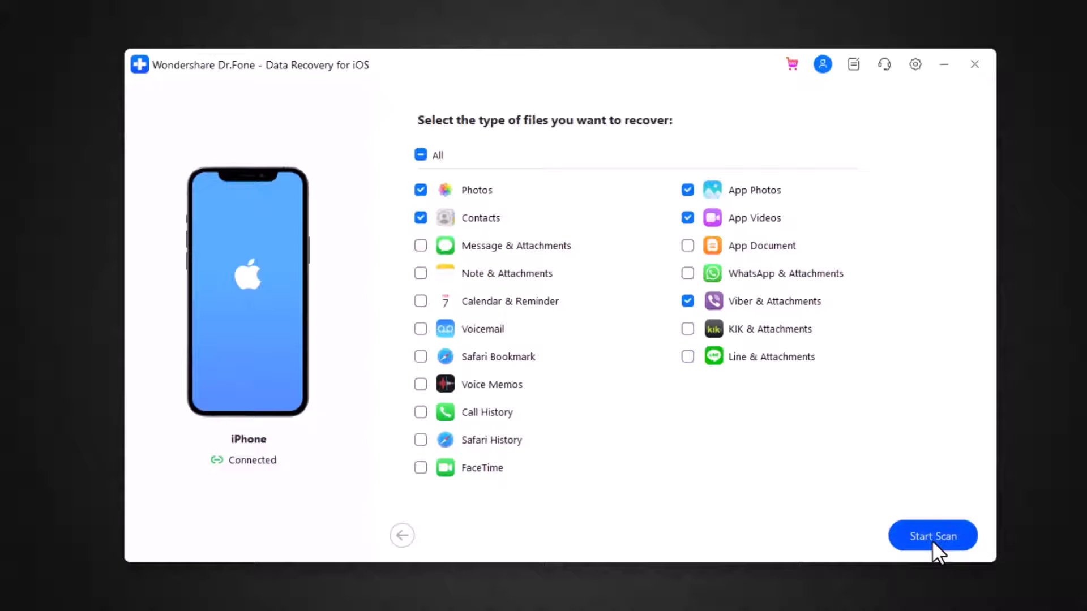
left_click(933, 536)
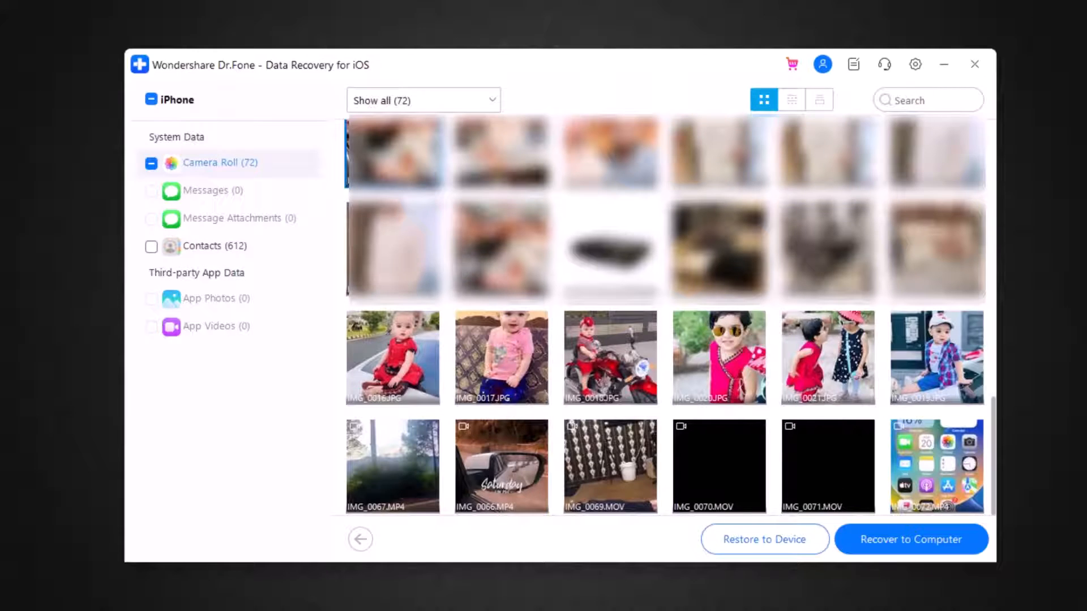
- Select the Camera Roll items and recover them to D:\ on the computer
left_click(151, 99)
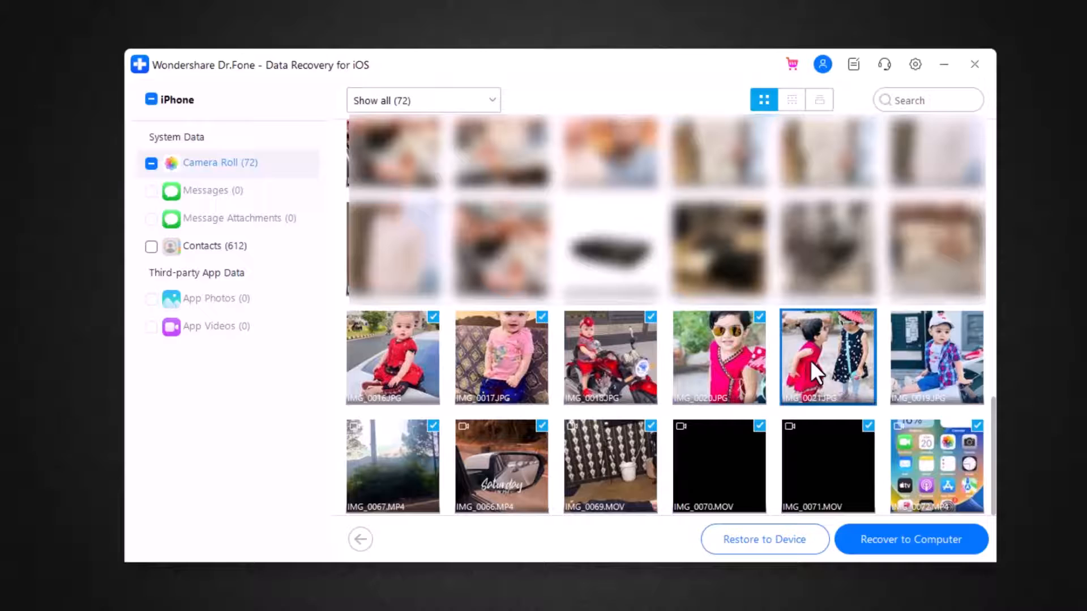
left_click(911, 540)
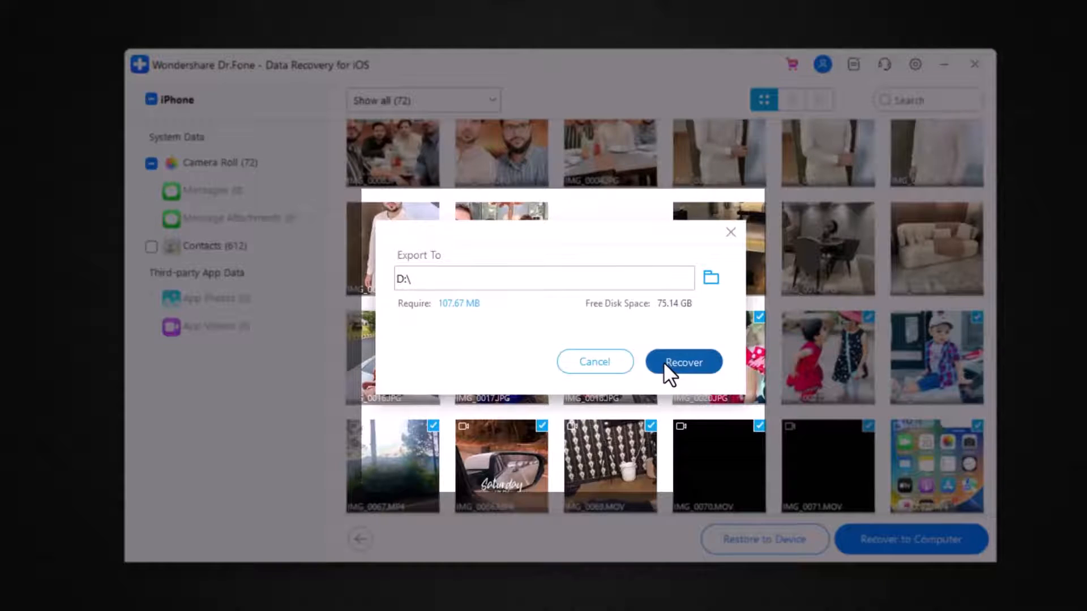
left_click(683, 361)
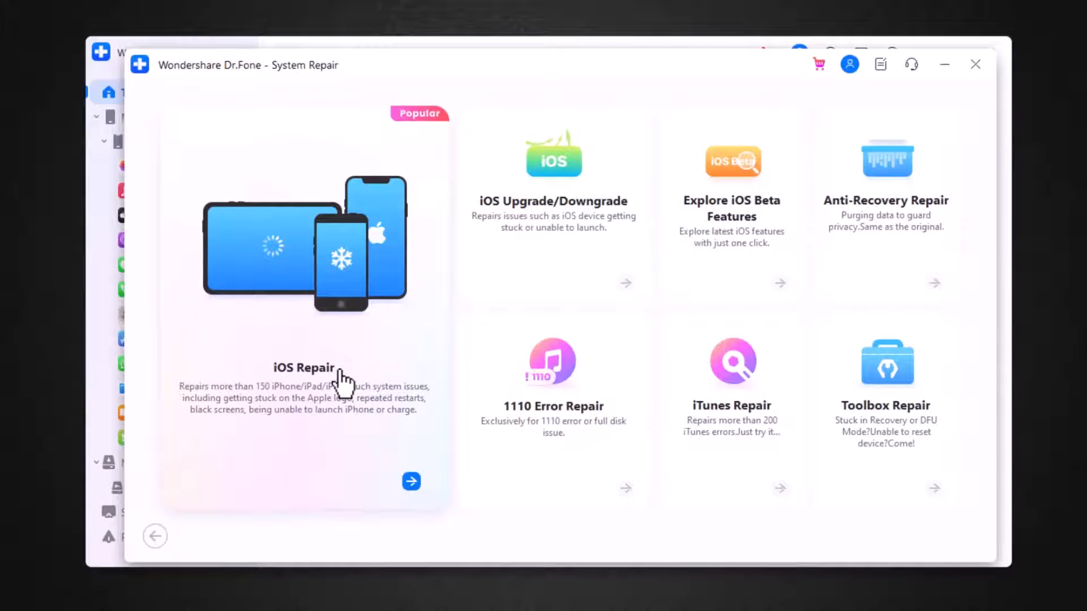
mouse_move(567, 179)
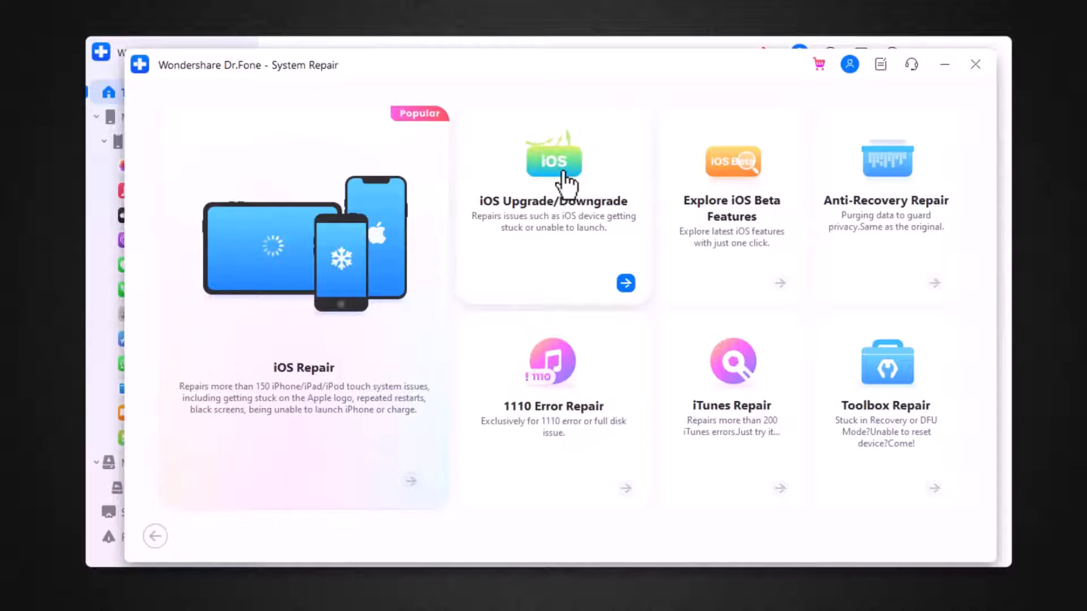
mouse_move(577, 385)
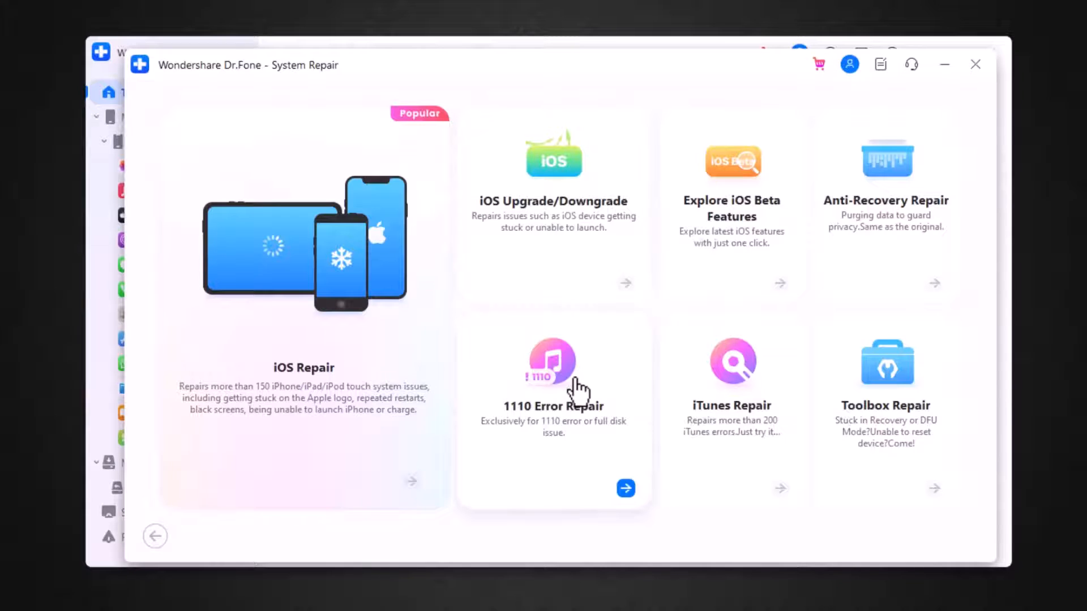
mouse_move(716, 239)
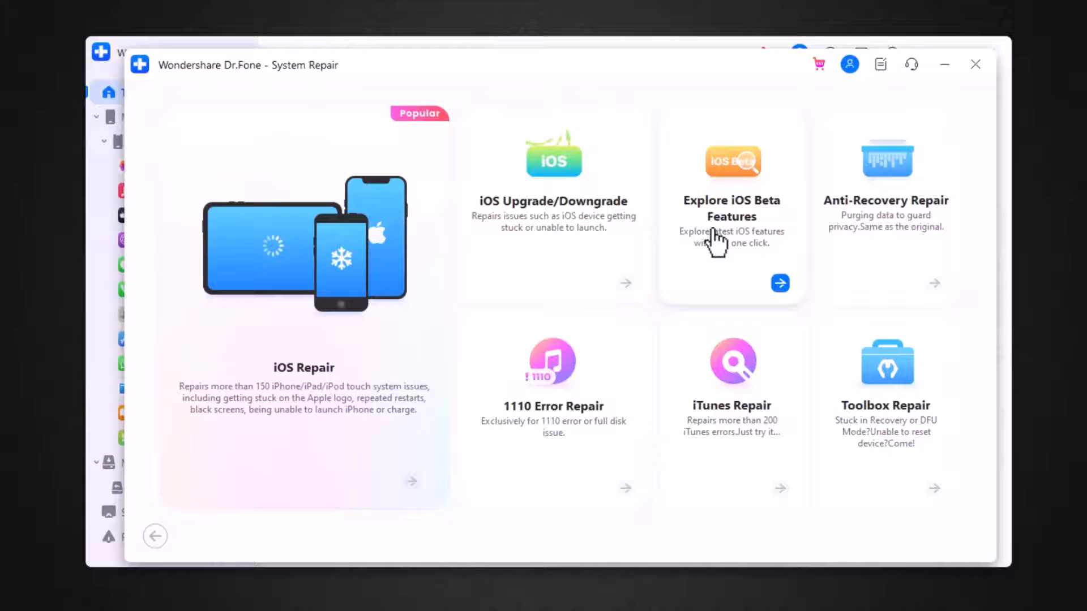
mouse_move(731, 364)
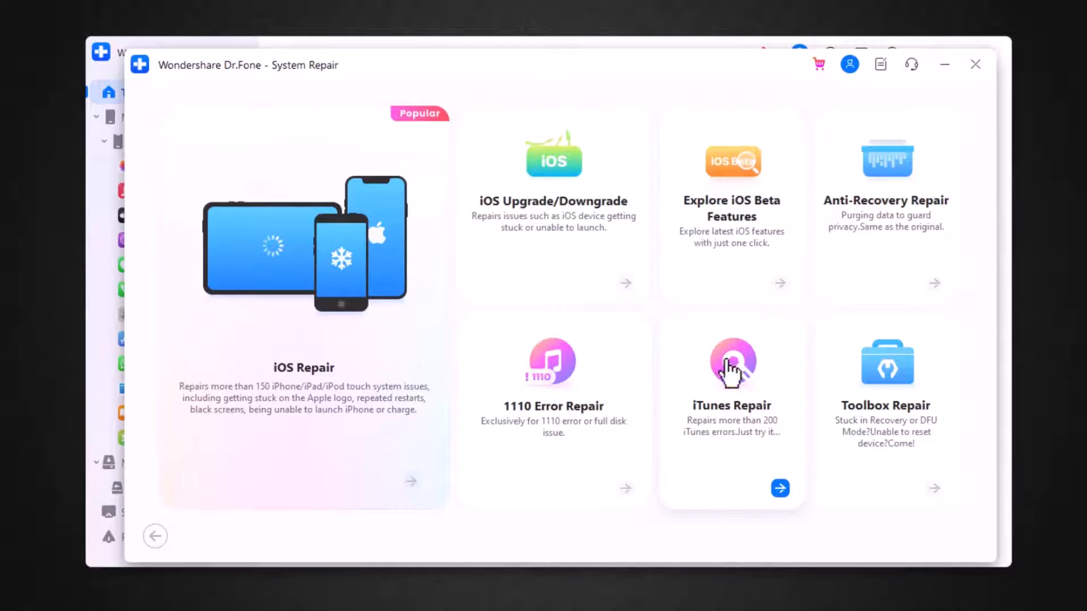
mouse_move(872, 248)
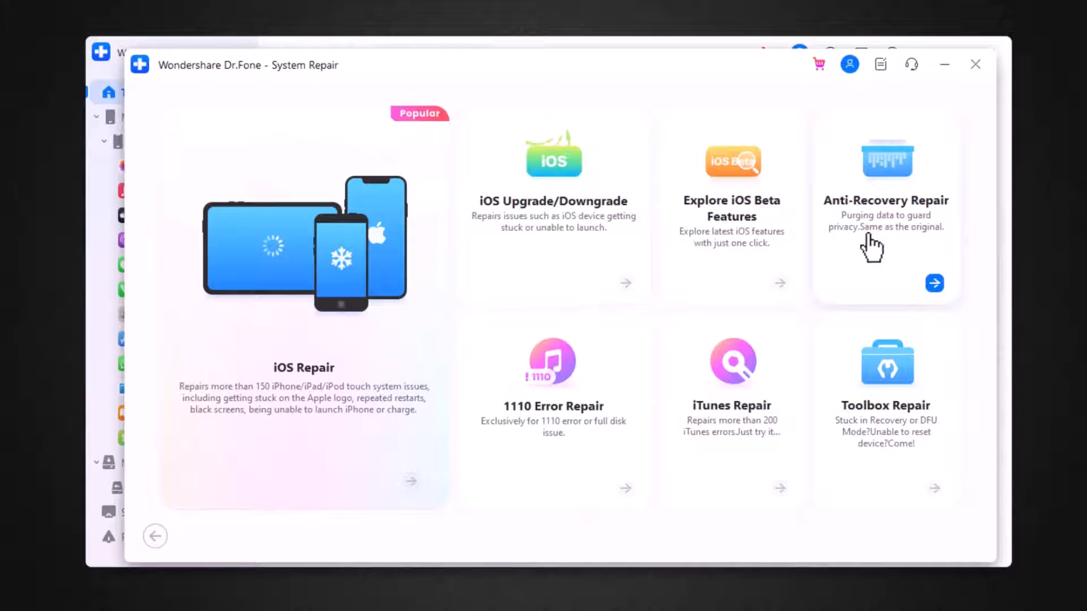
mouse_move(929, 371)
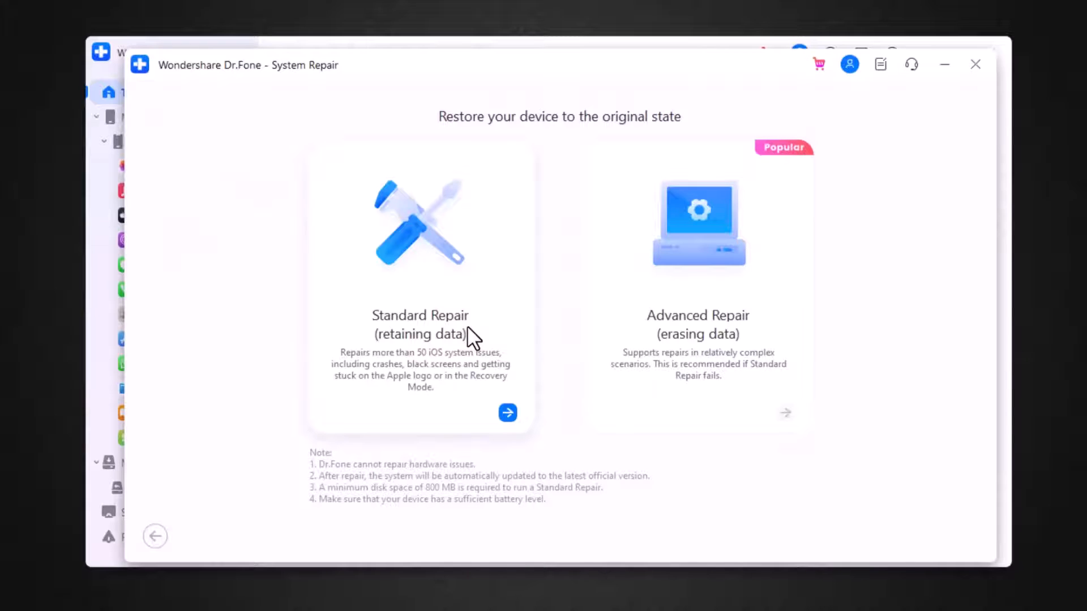
- Choose Standard Repair to retain data and download the iOS 16.6 firmware
left_click(507, 413)
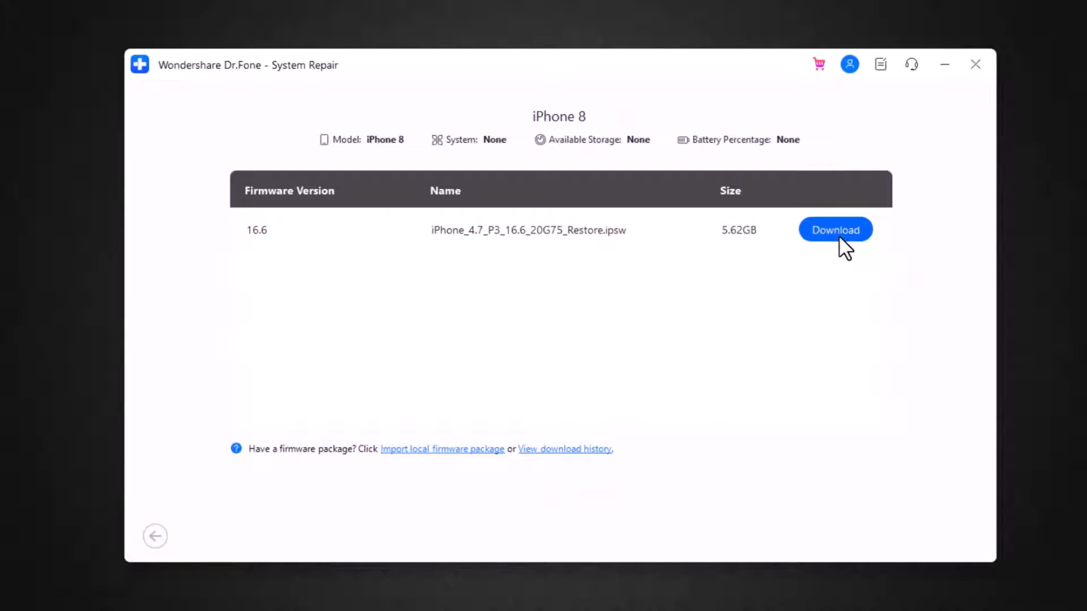
left_click(835, 229)
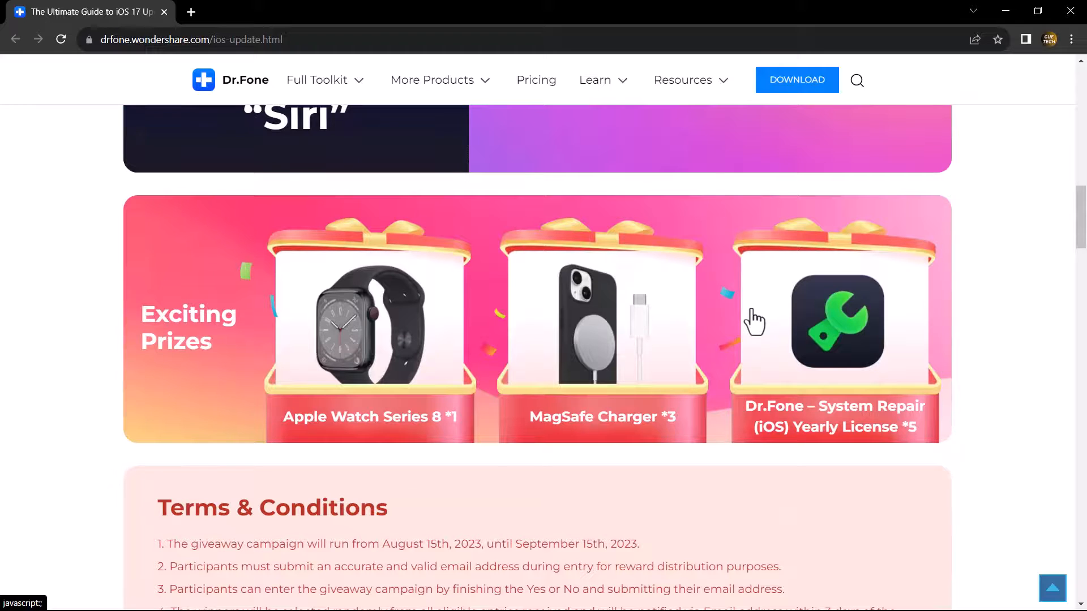
scroll("down", 3)
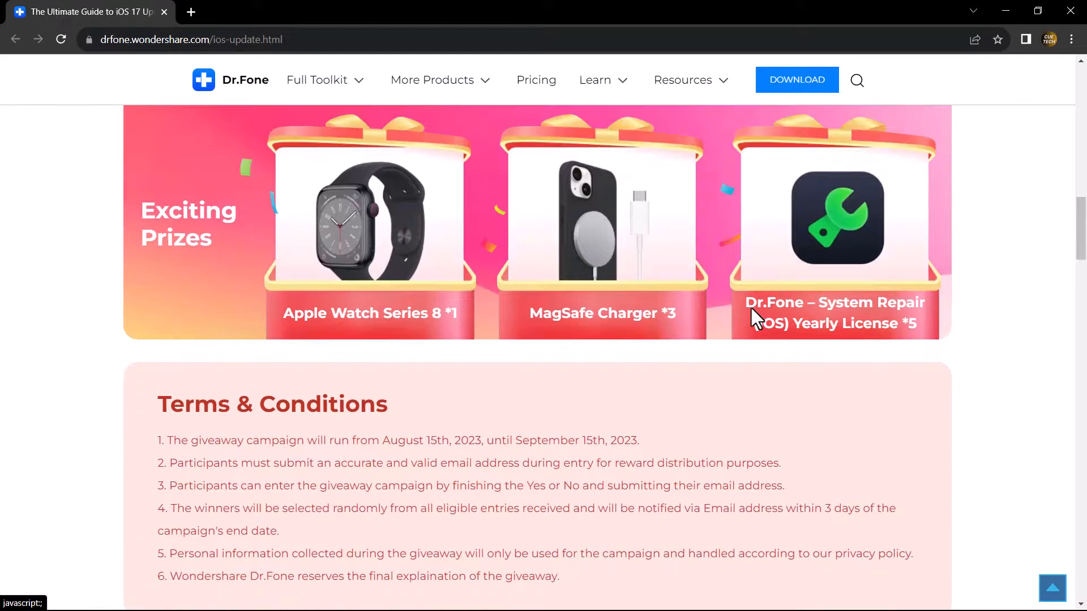
scroll("up", 3)
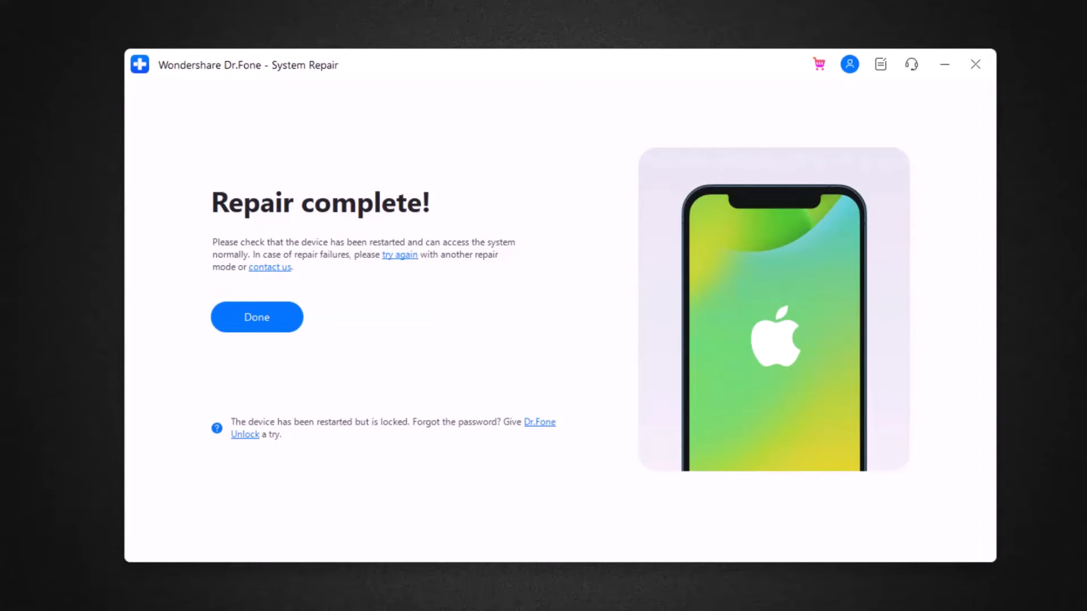
- Dismiss the Repair complete! screen with Done to return to the Toolbox
left_click(256, 317)
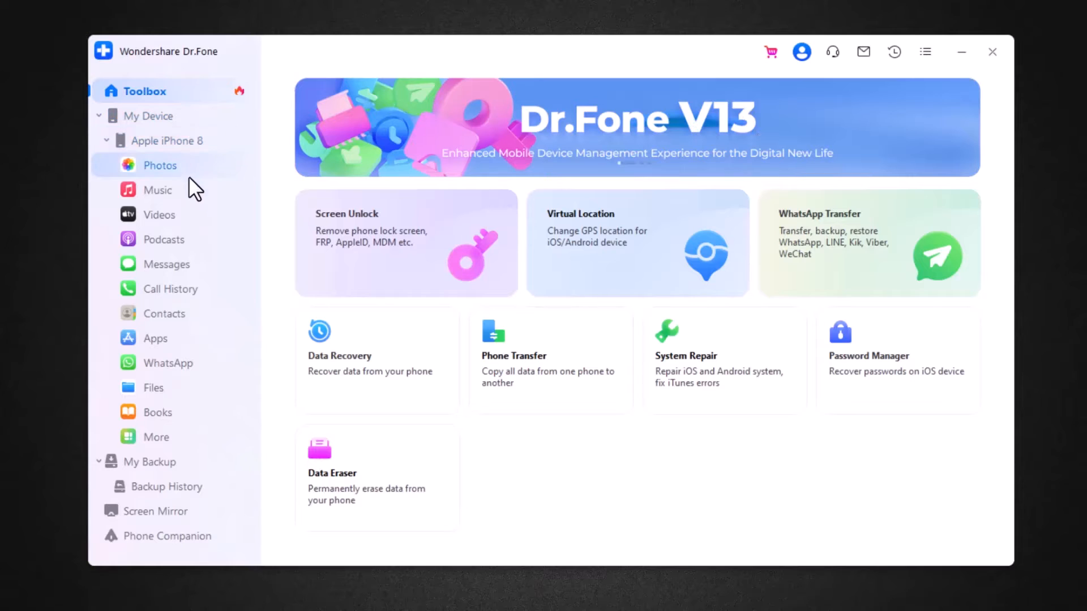
- Go to the My Backup section in the left sidebar
left_click(167, 140)
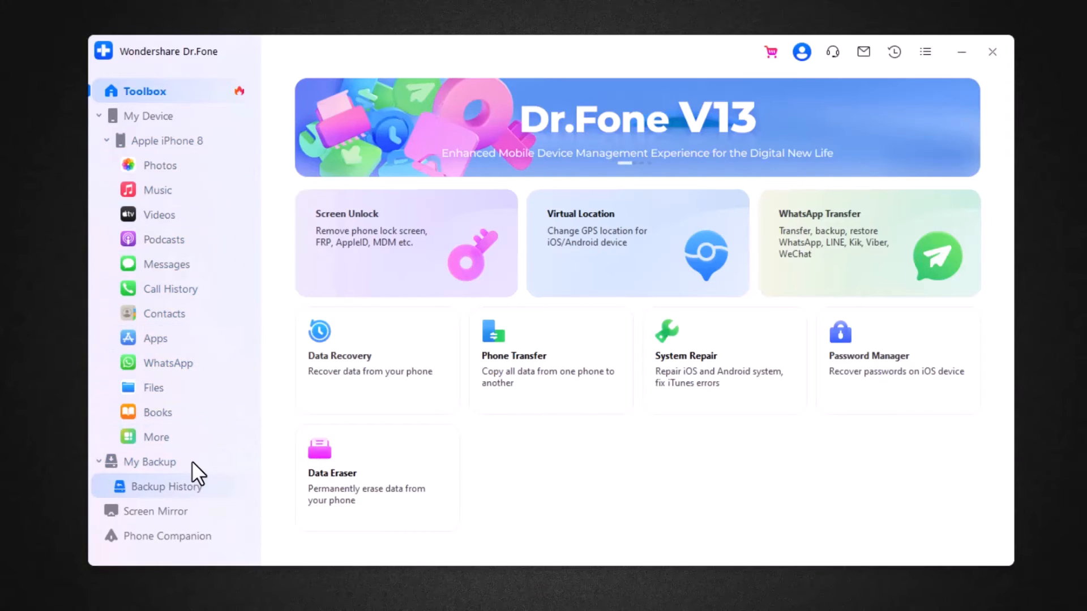
left_click(153, 462)
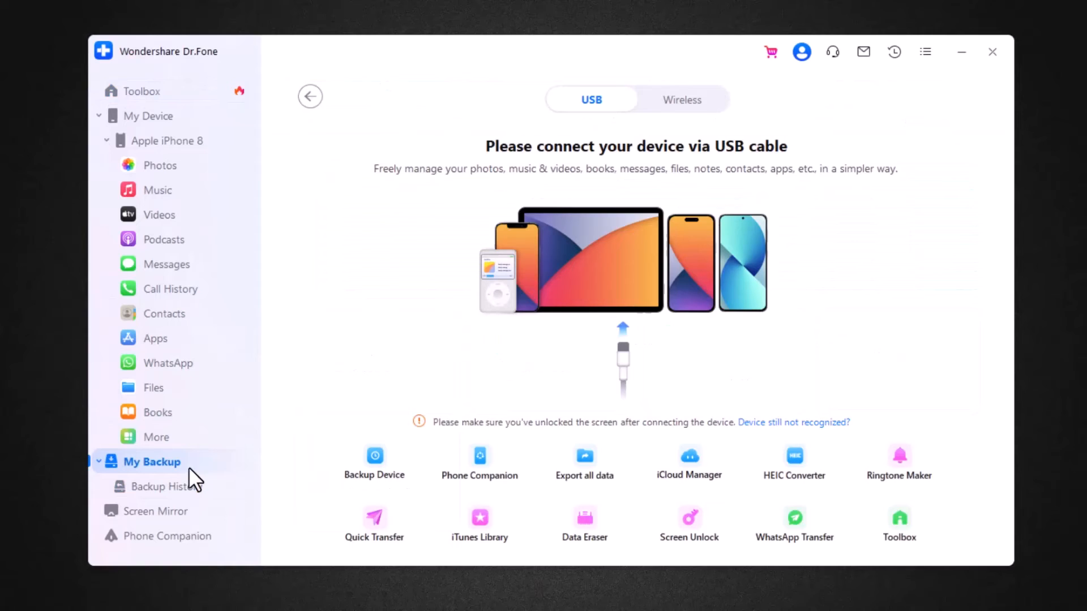